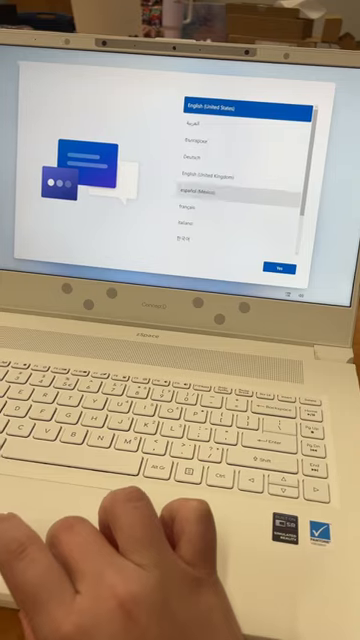
Confirm the selected keyboard layout with Yes so setup loads its next step.
left_click(280, 266)
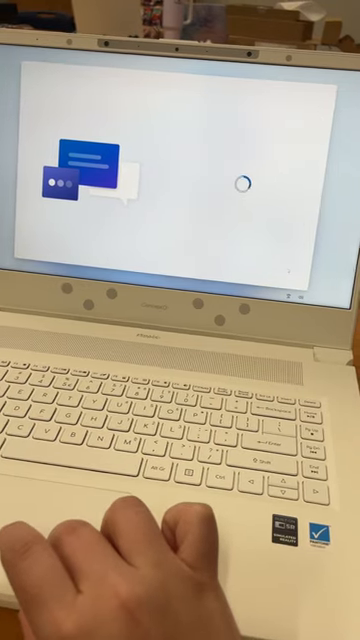